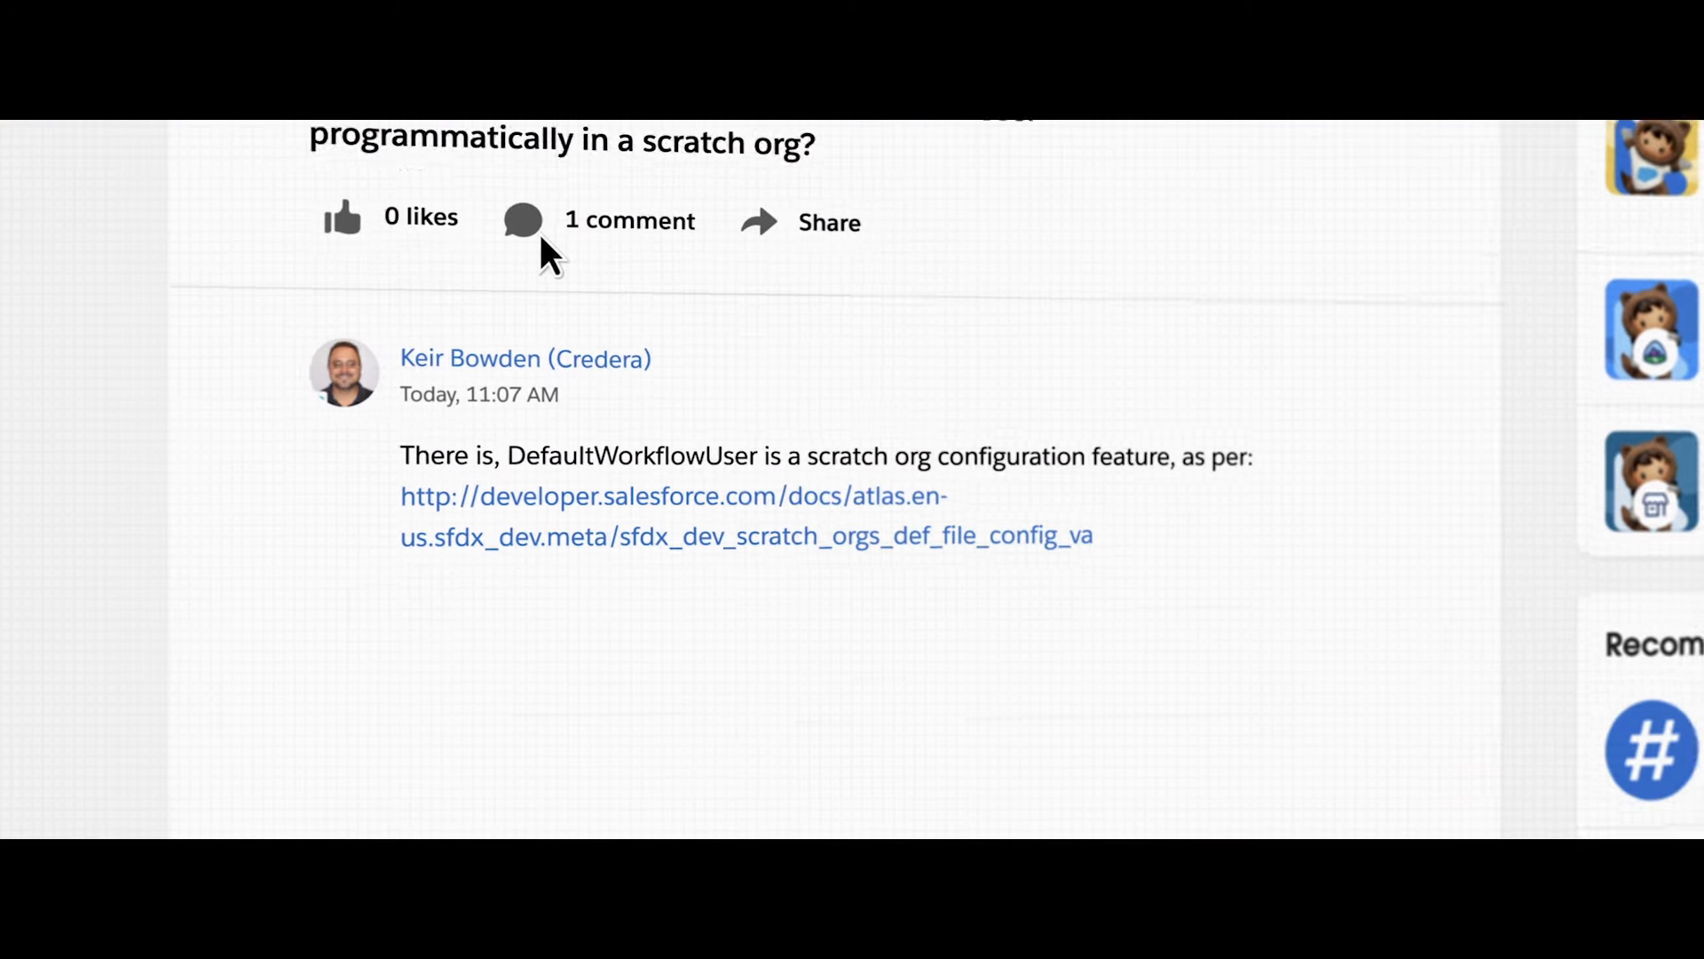
Step: Scroll through Agentforce's drafted email reconnecting with the contact after the Powered Hoists opportunity
scroll("down", 3)
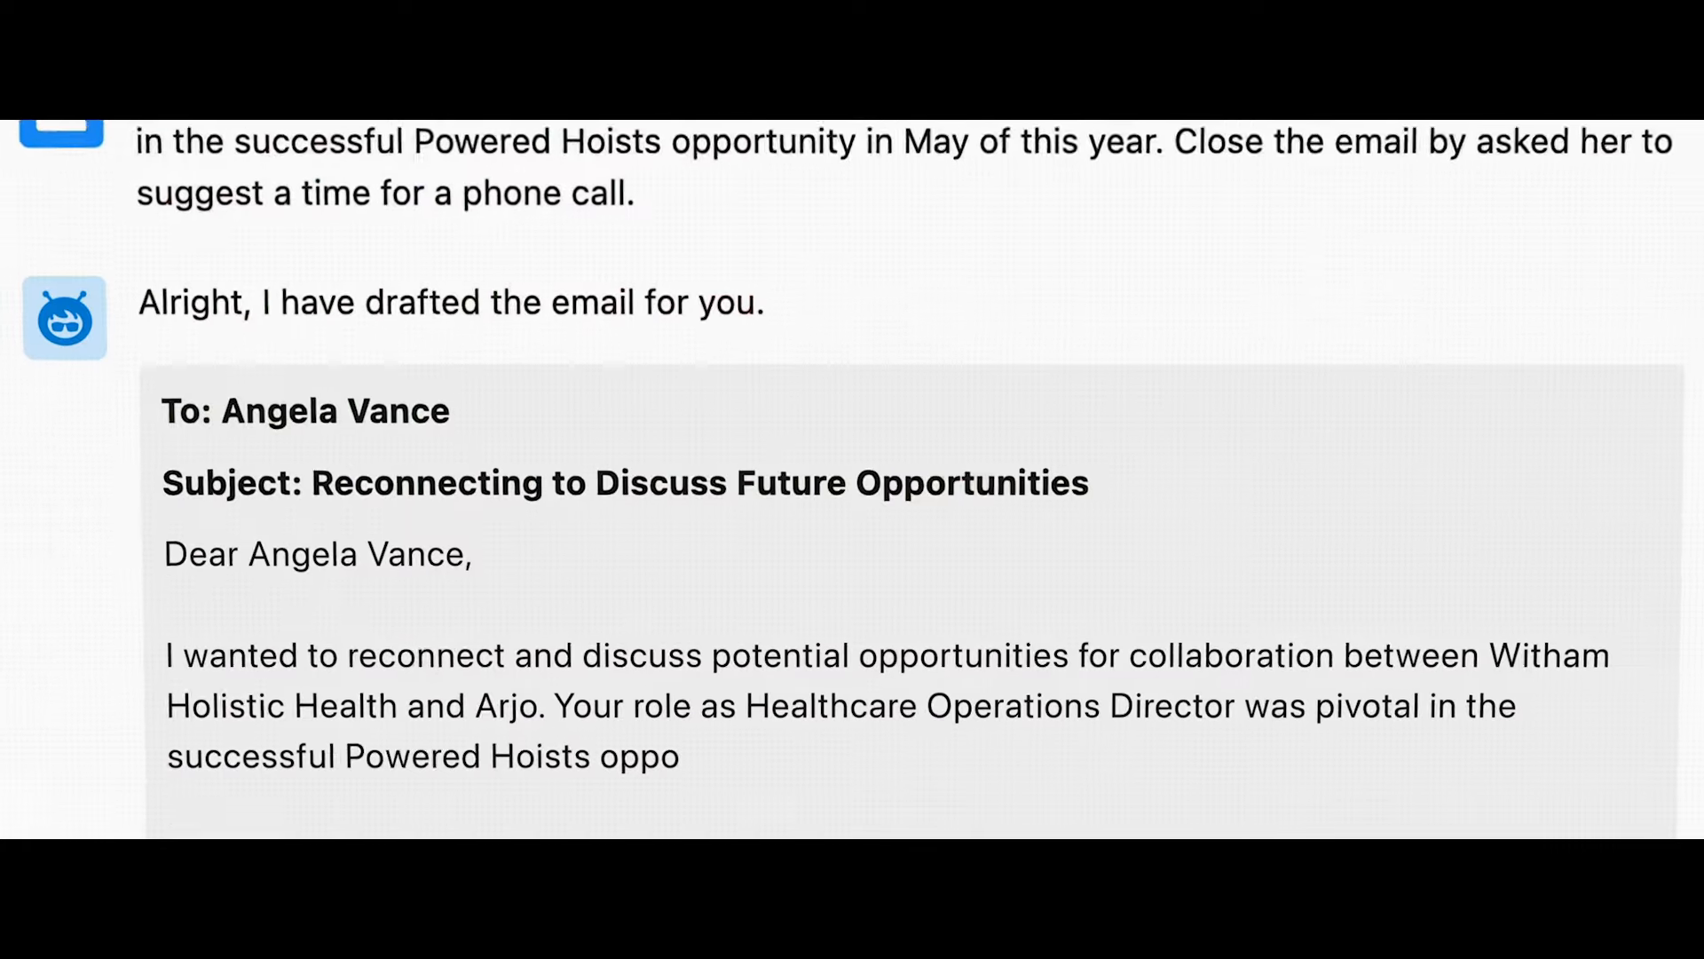
scroll("down", 3)
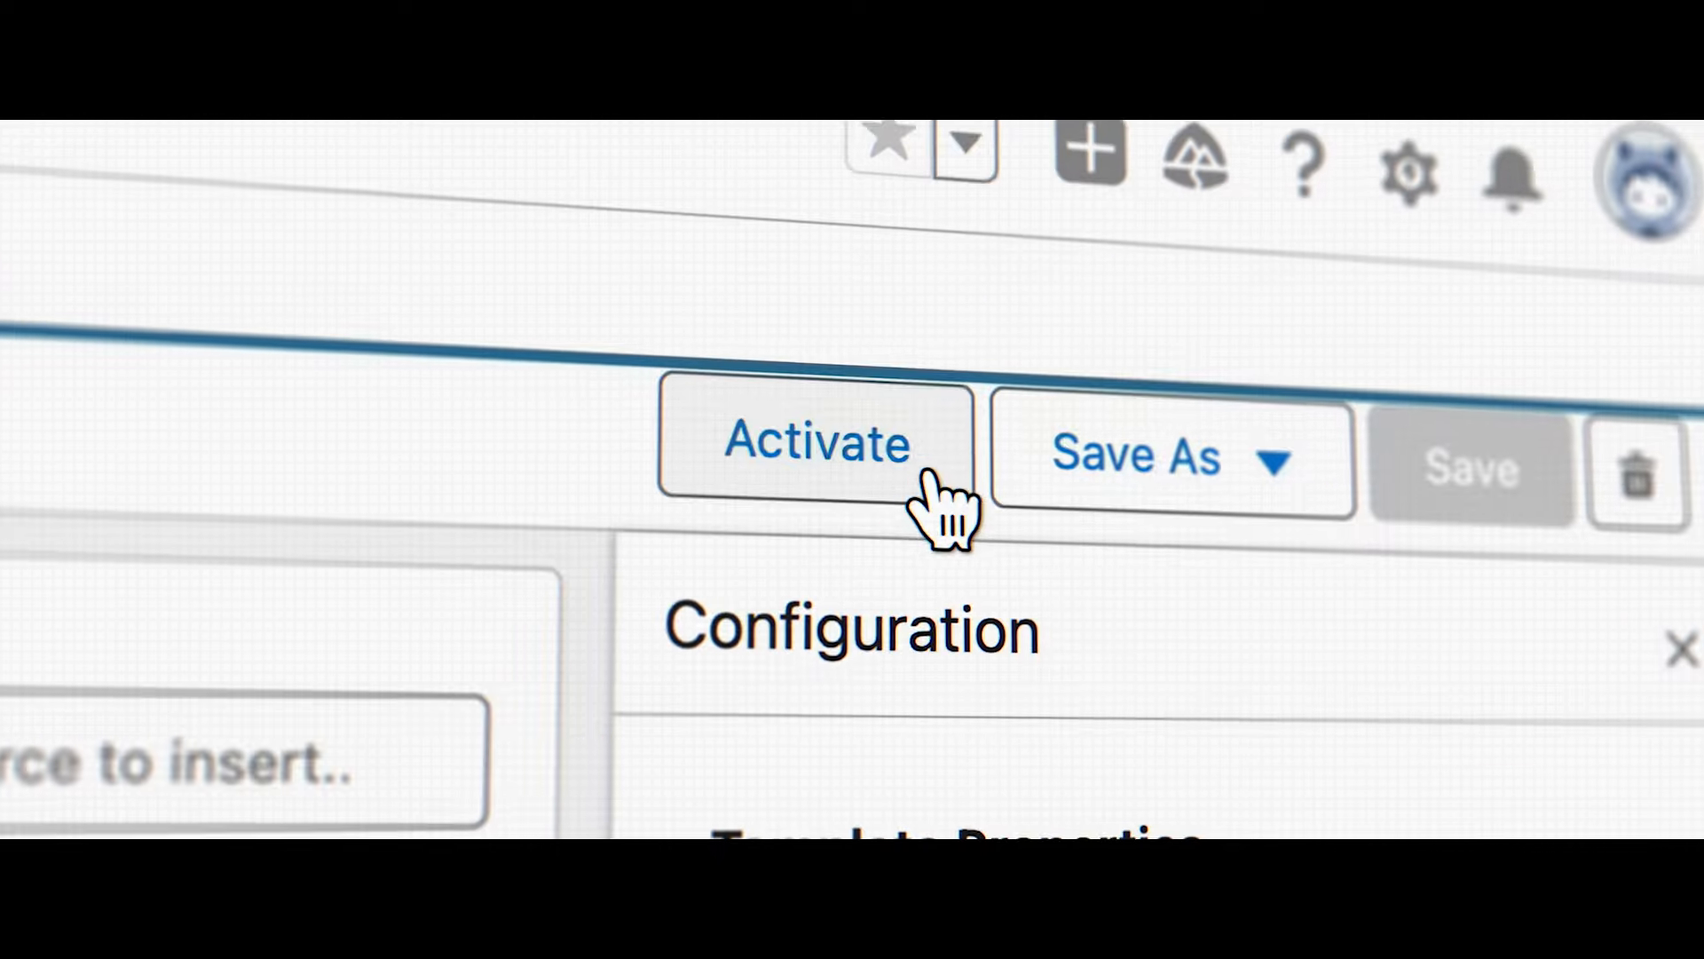
Step: Activate version 1 of the 'Quote Follow Up Email' prompt template
left_click(817, 442)
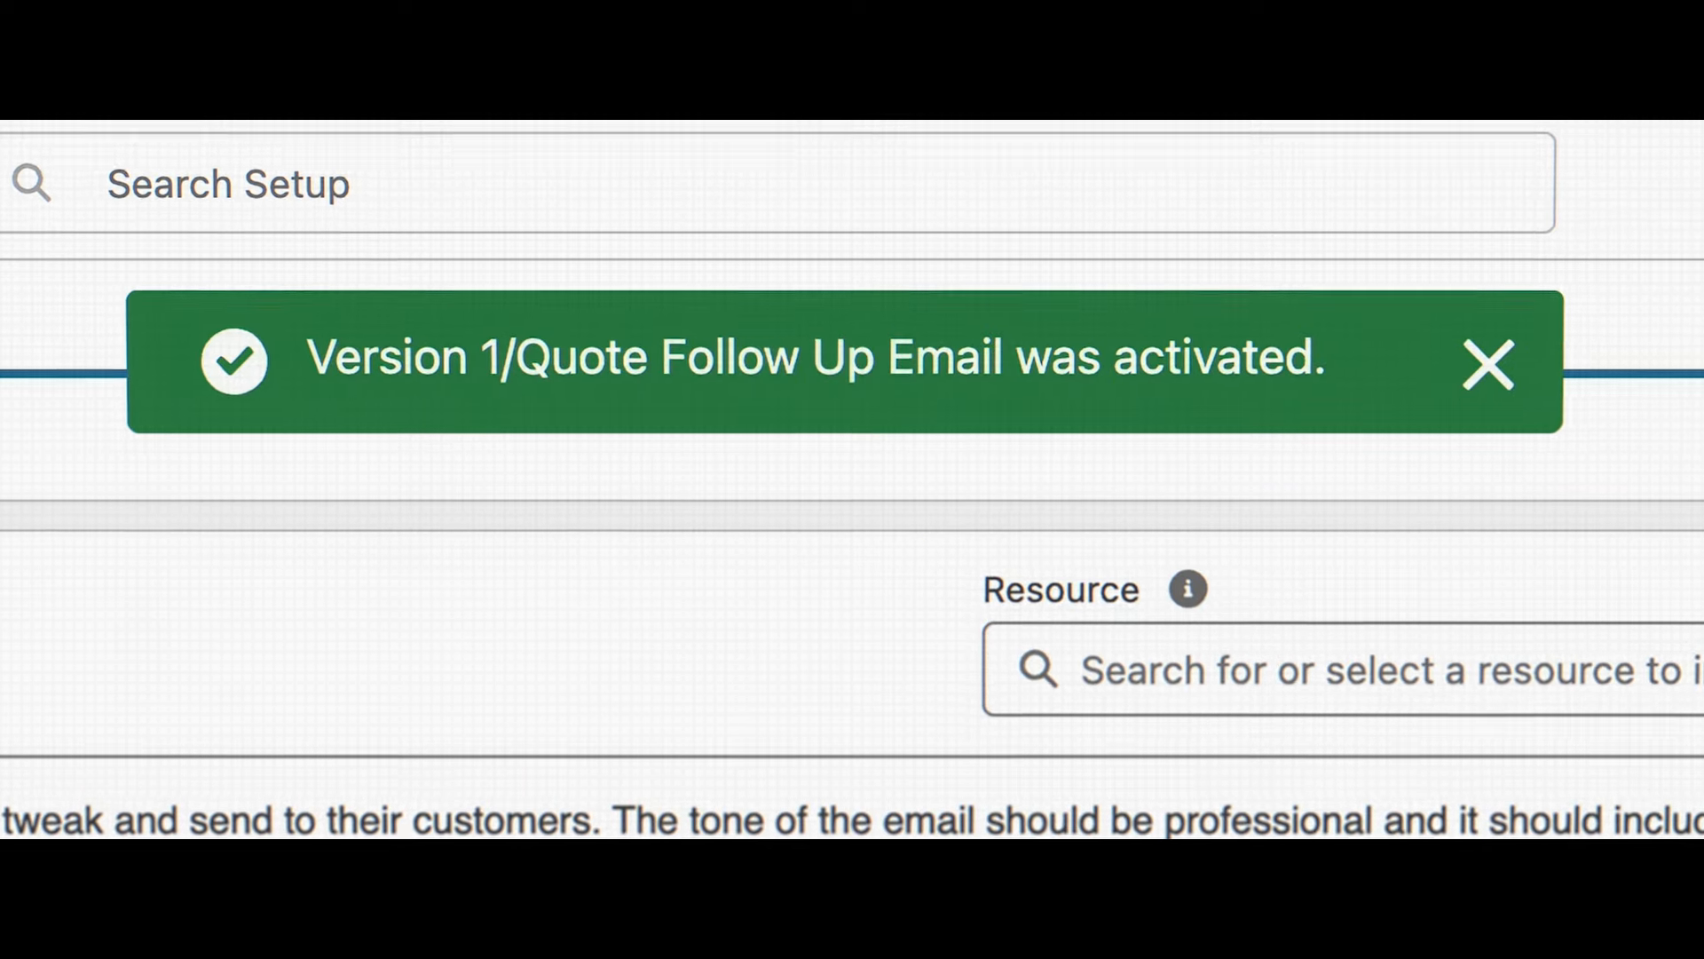